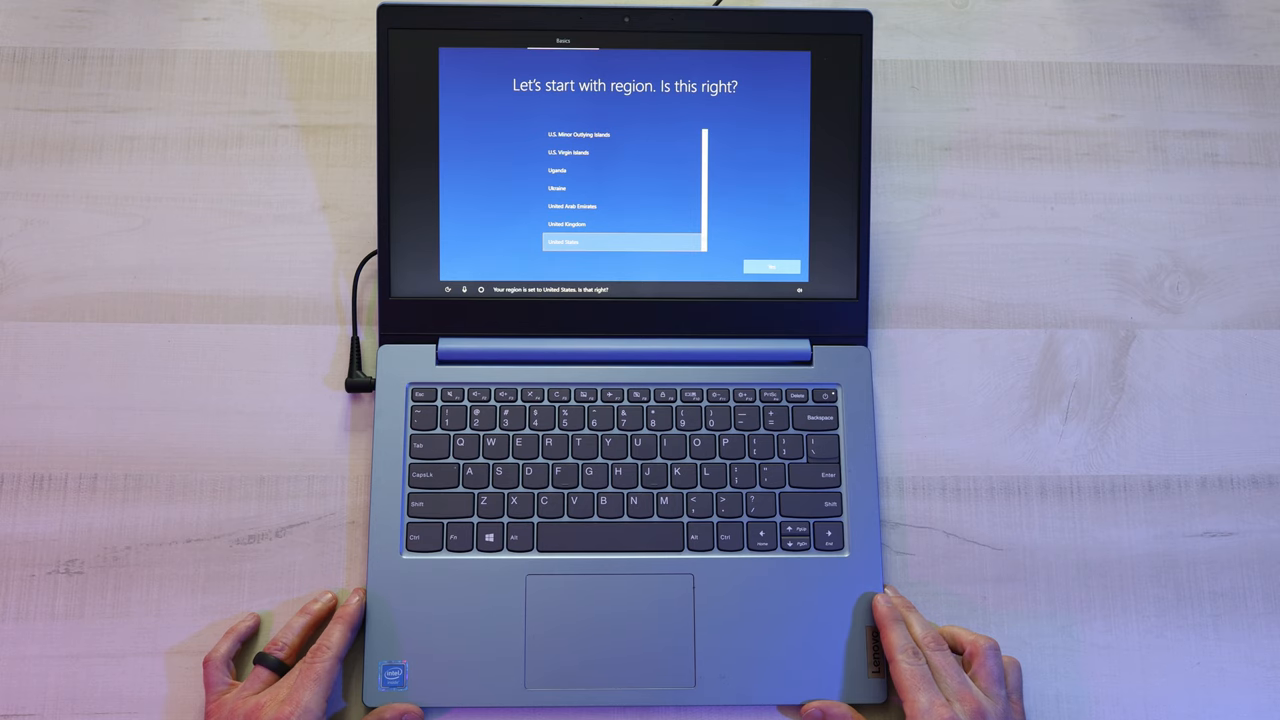
# Step: Confirm United States as the laptop's region in Windows 10 Setup
pyautogui.click(771, 266)
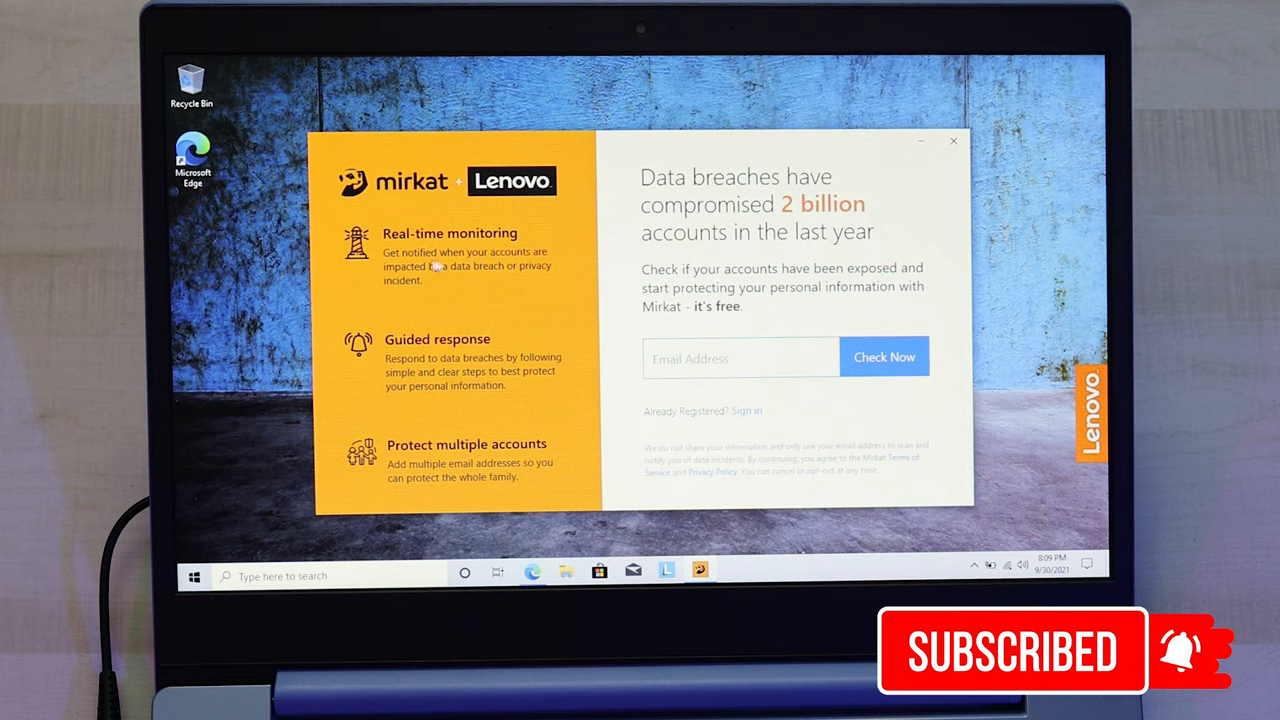
pyautogui.moveTo(450, 285)
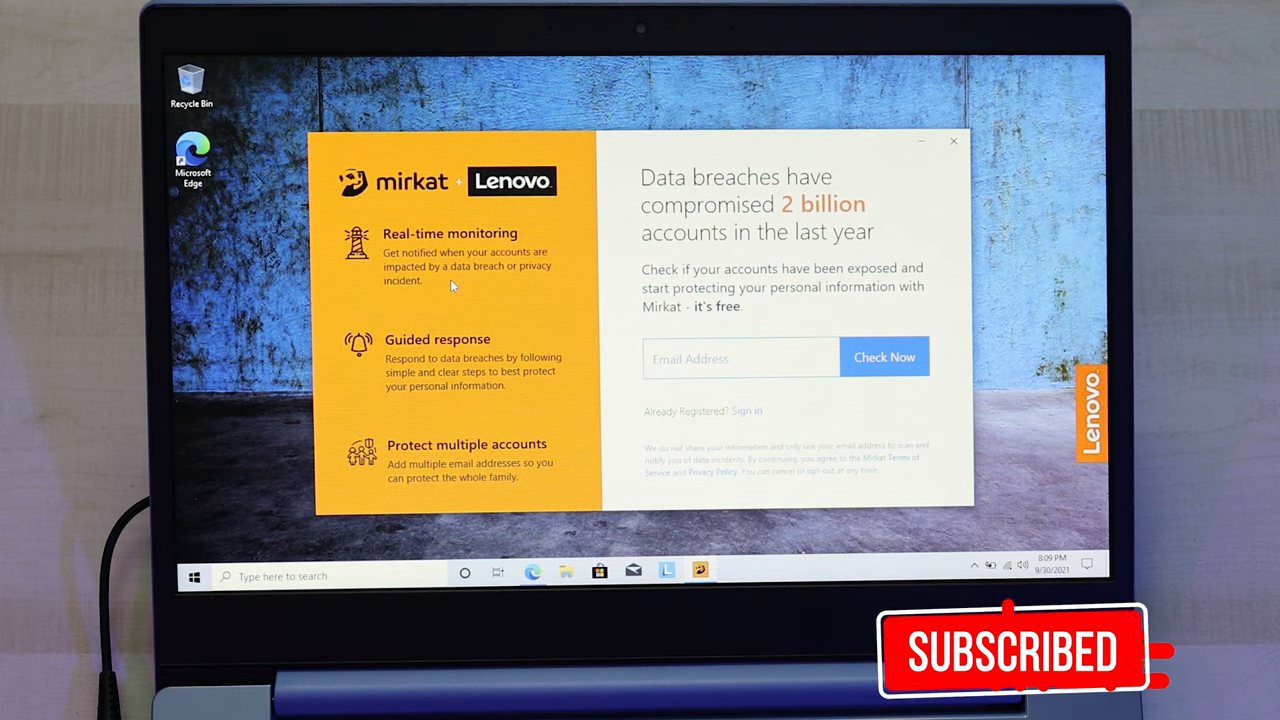
pyautogui.moveTo(400, 443)
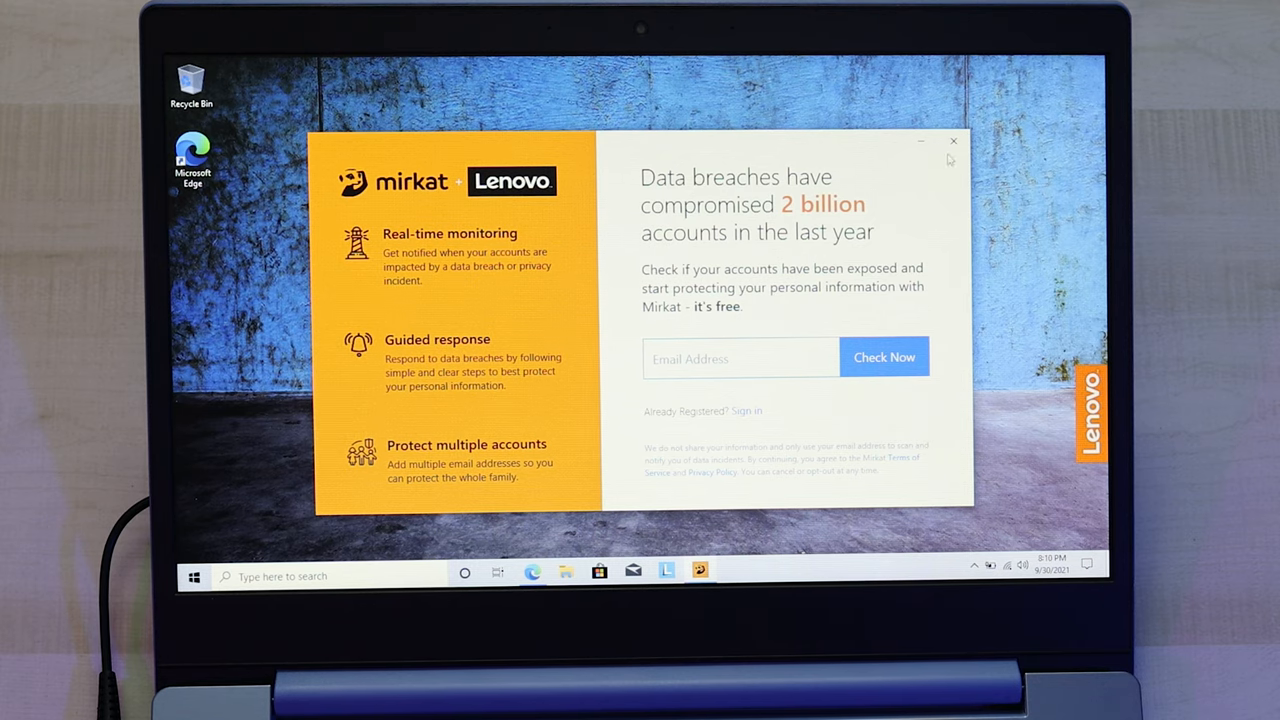
# Step: Dismiss the Mirkat popup and Vantage welcome, then scroll Device Power to battery settings
pyautogui.click(952, 141)
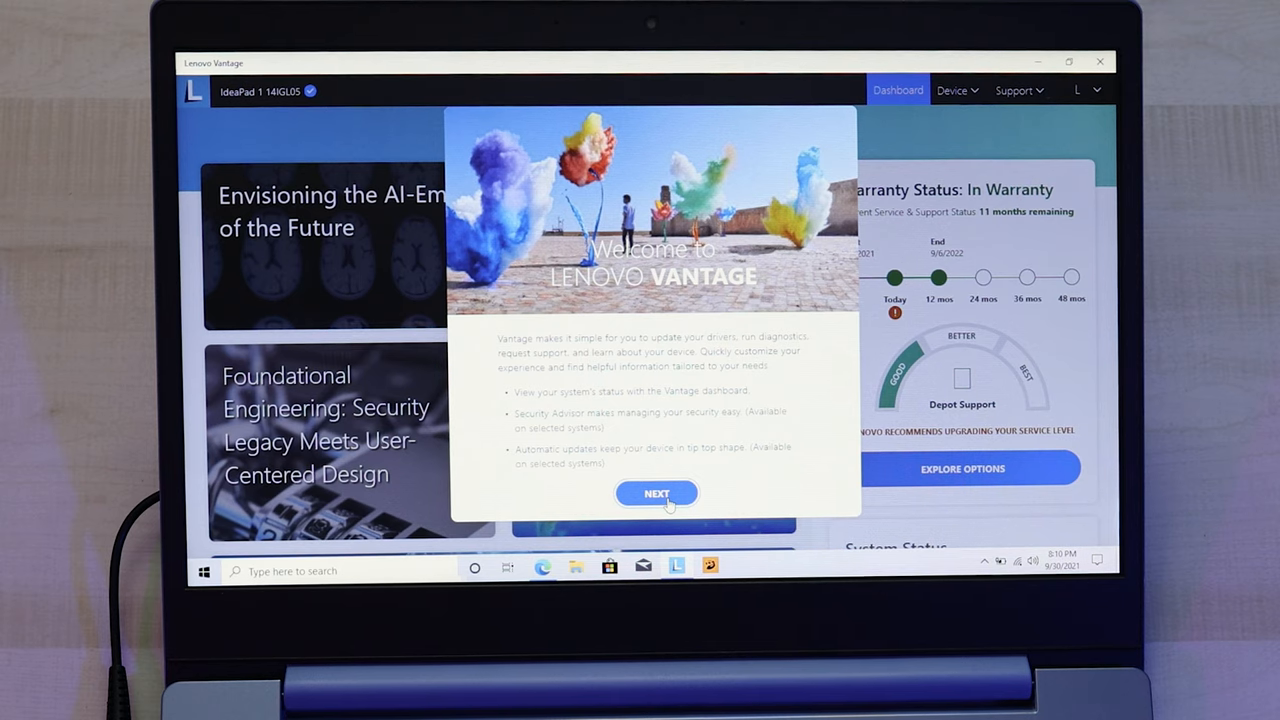
pyautogui.click(656, 493)
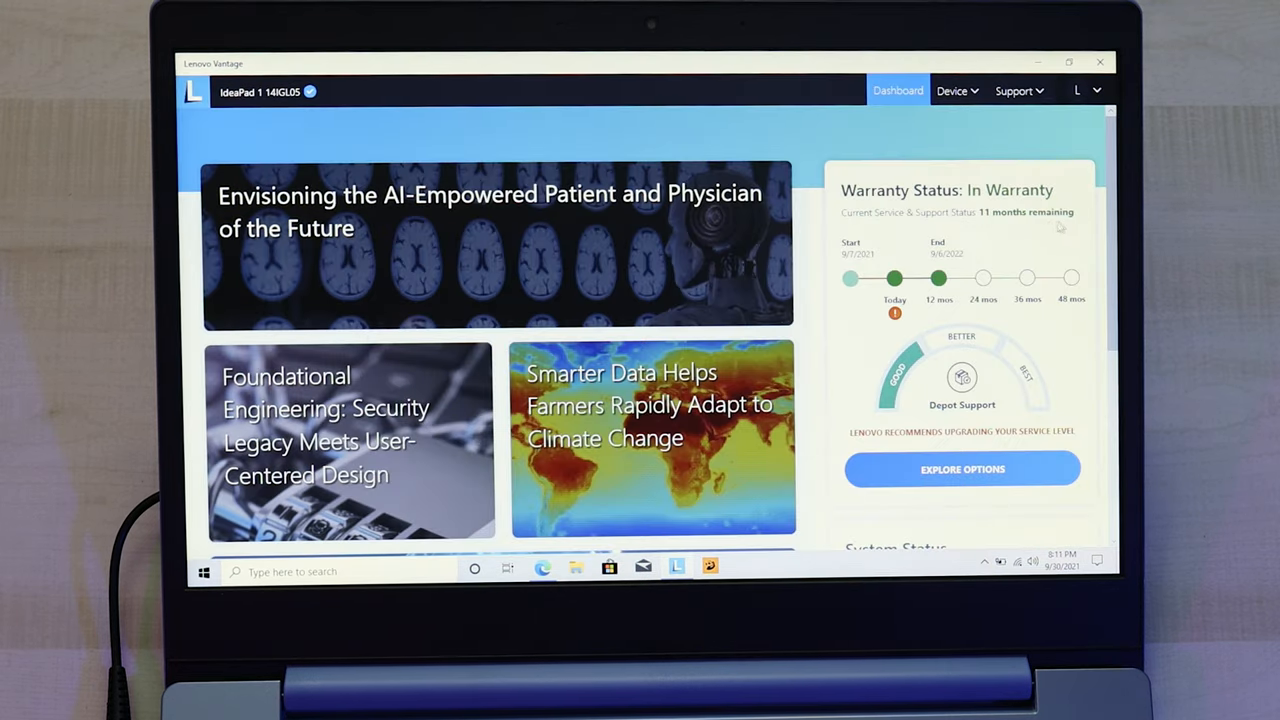
pyautogui.scroll(-3)
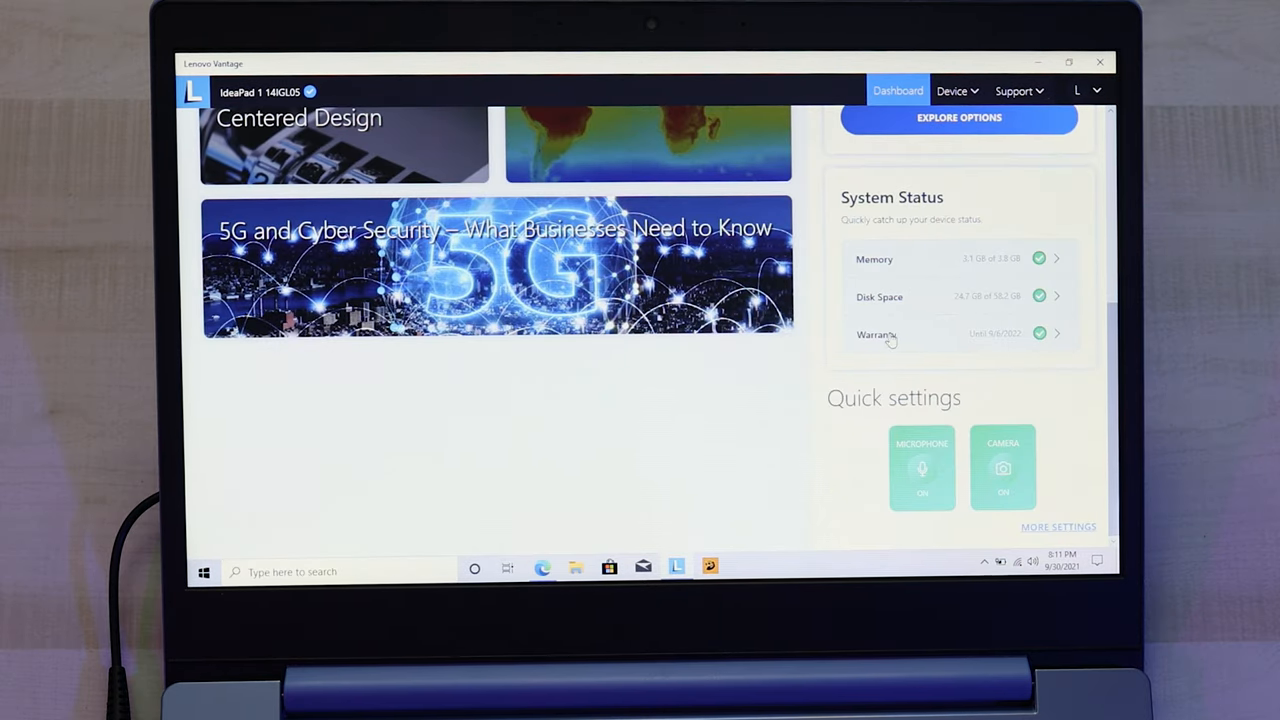
pyautogui.click(952, 90)
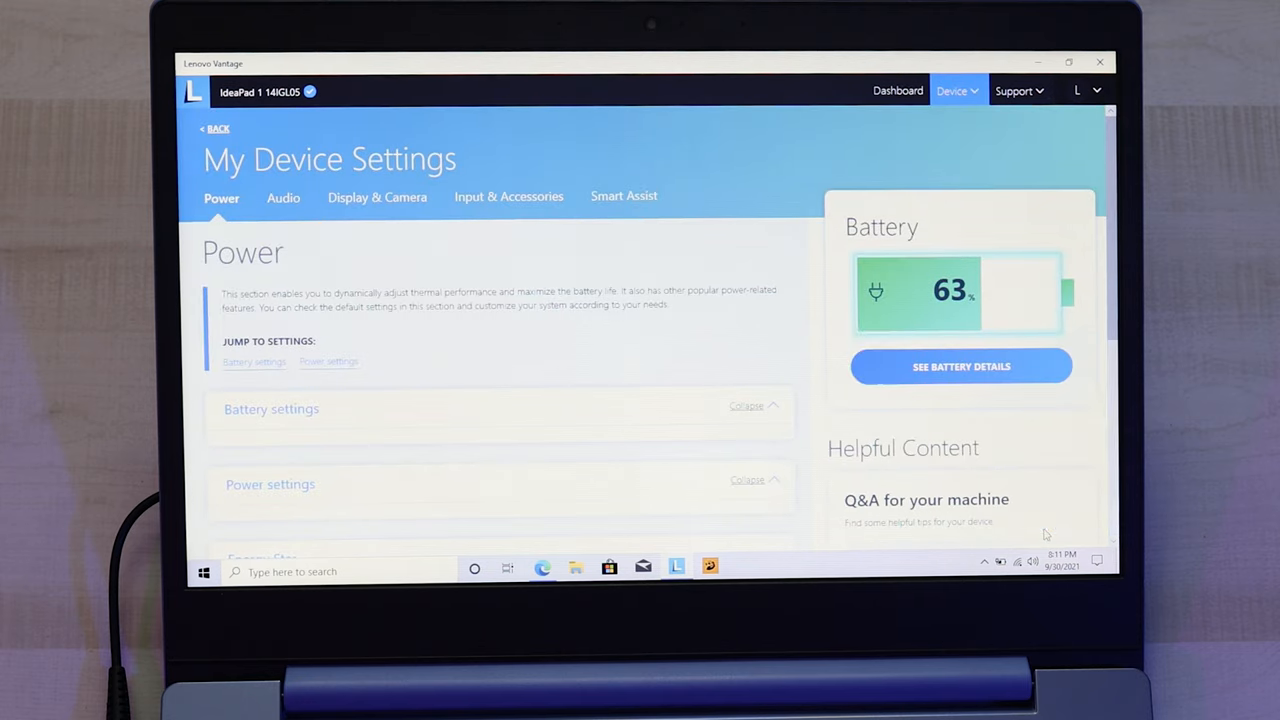
pyautogui.scroll(-3)
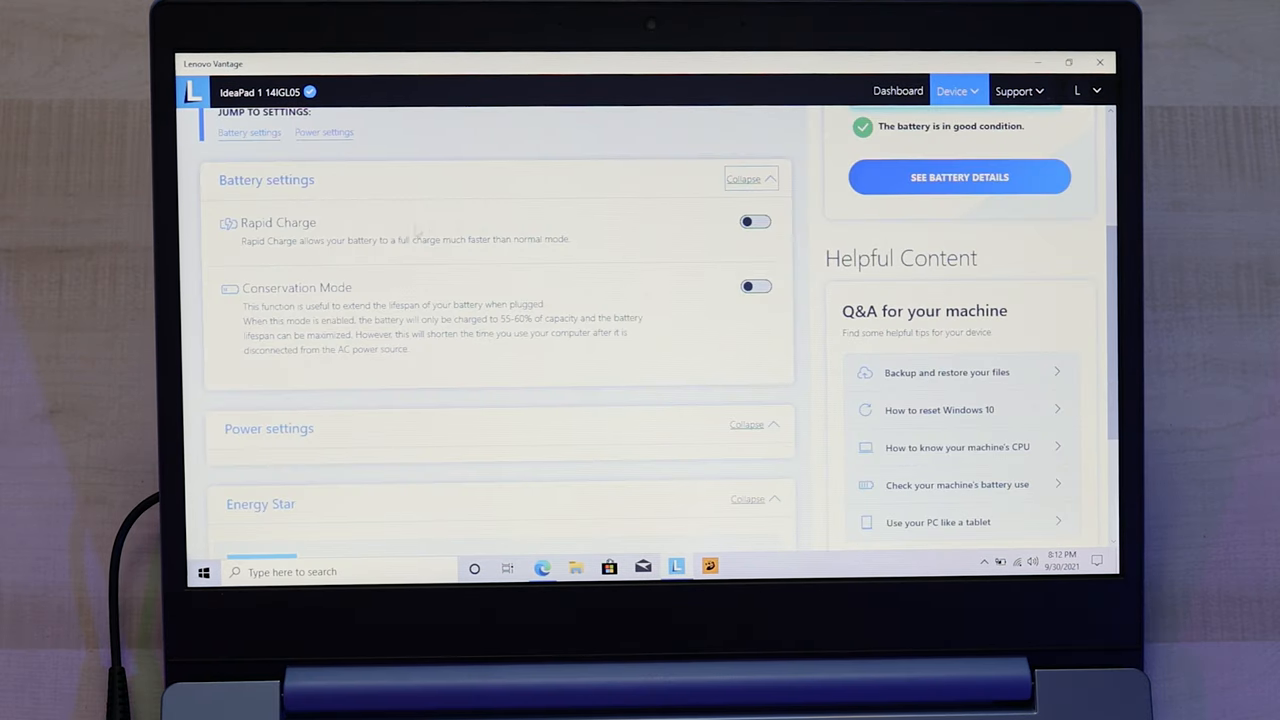